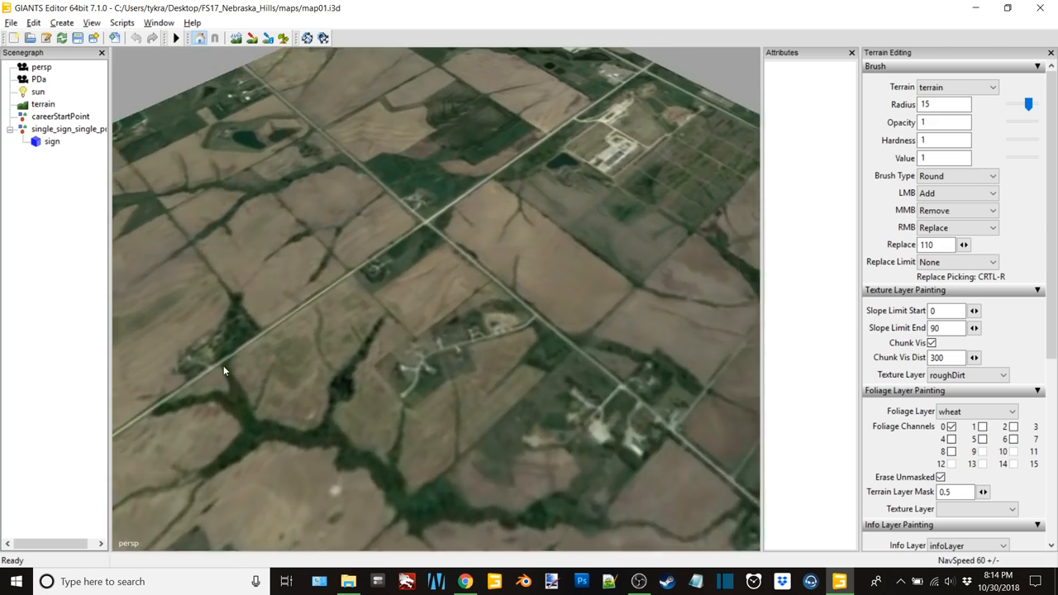
# Look around the satellite-textured terrain, then minimize the editor and launch Google Earth Pro from the desktop
pyautogui.moveTo(223, 372); pyautogui.dragTo(405, 214)
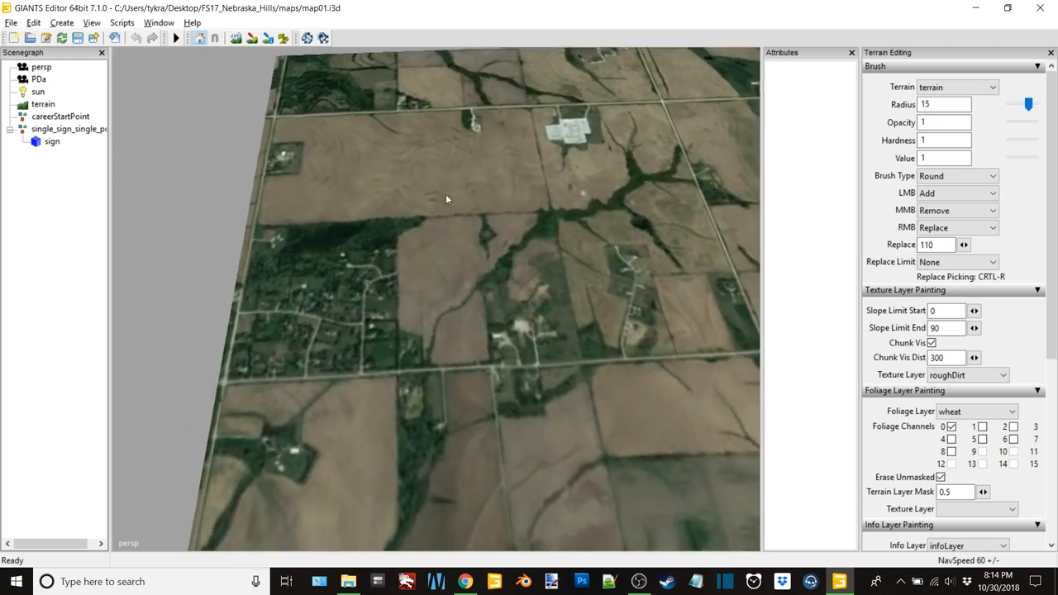
pyautogui.moveTo(446, 199); pyautogui.dragTo(370, 149)
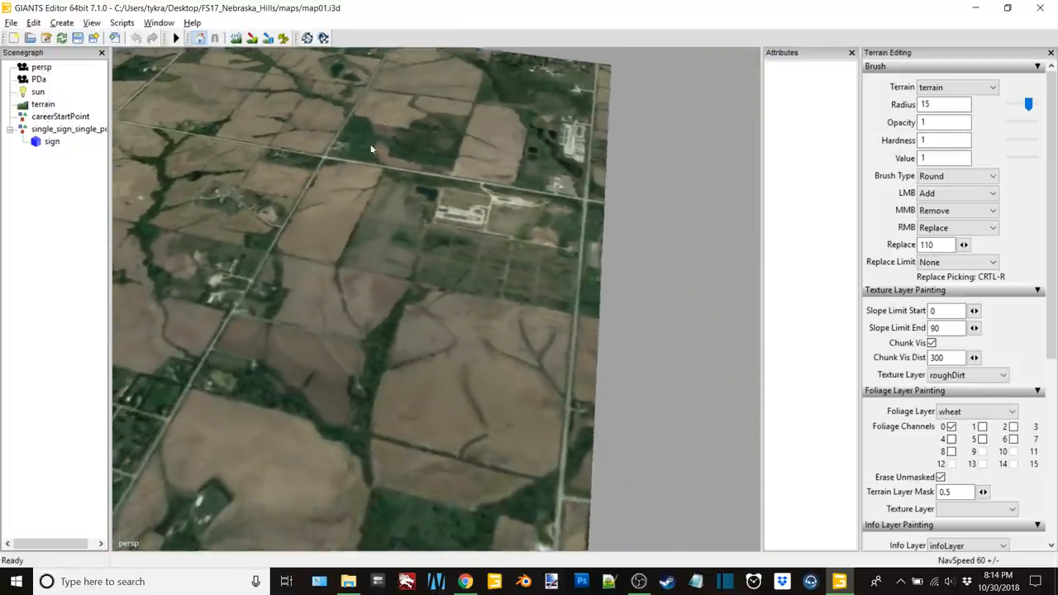
pyautogui.moveTo(372, 149); pyautogui.dragTo(455, 329)
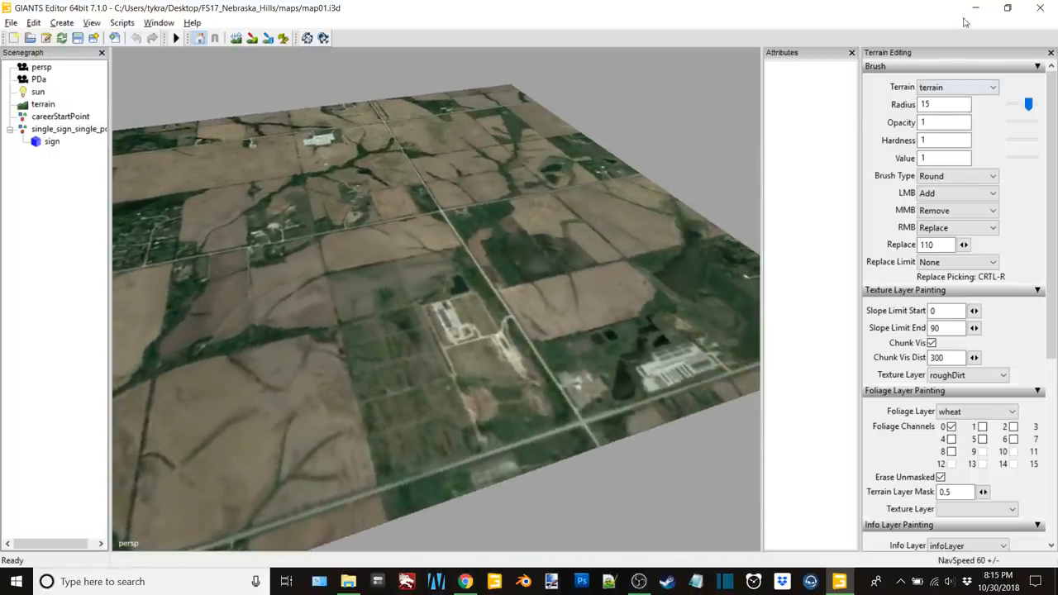
pyautogui.click(972, 8)
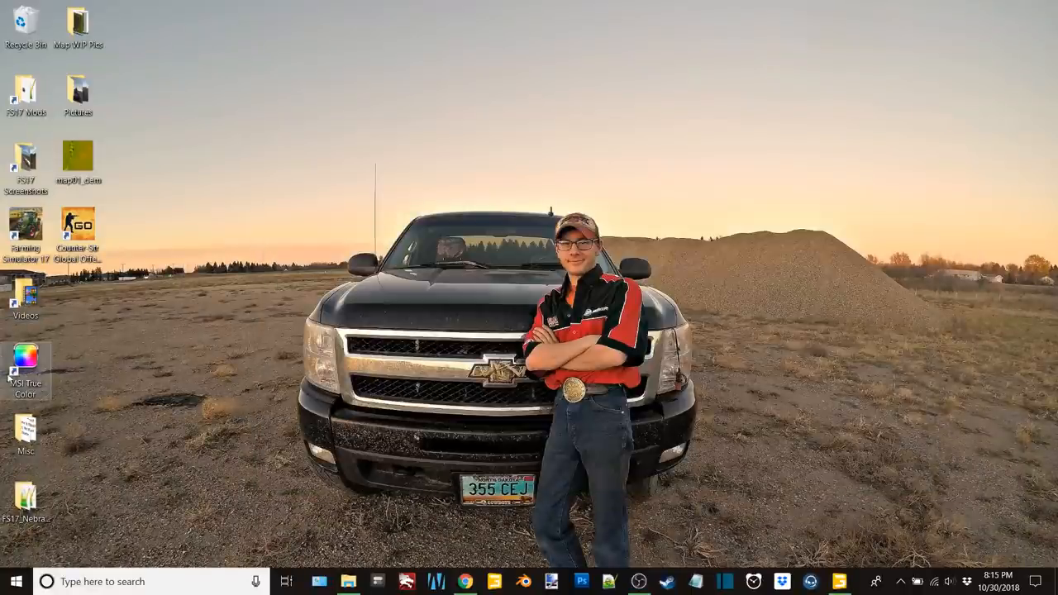
pyautogui.doubleClick(25, 430)
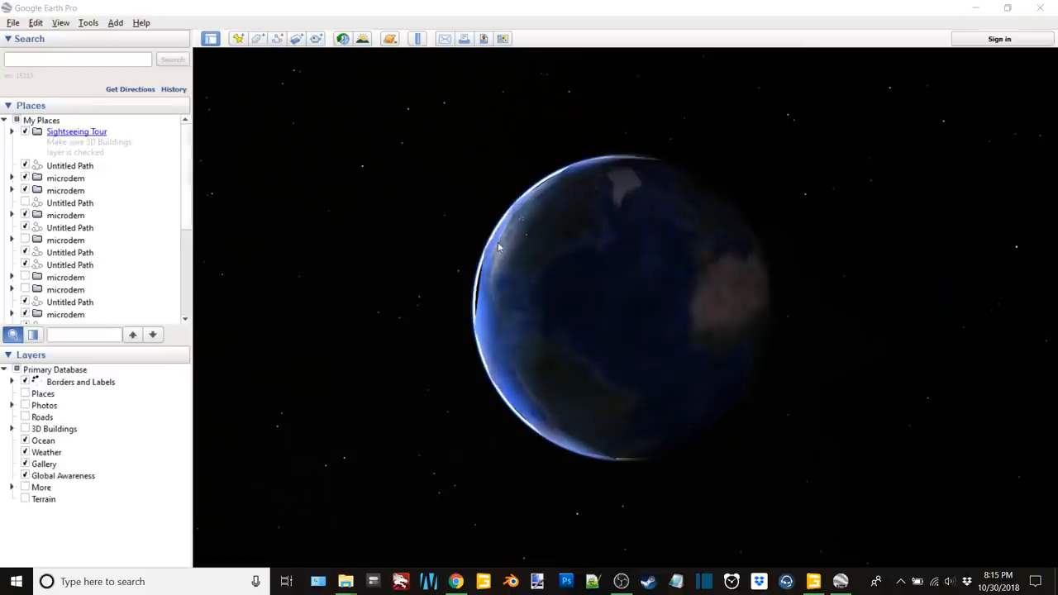
pyautogui.moveTo(562, 247)
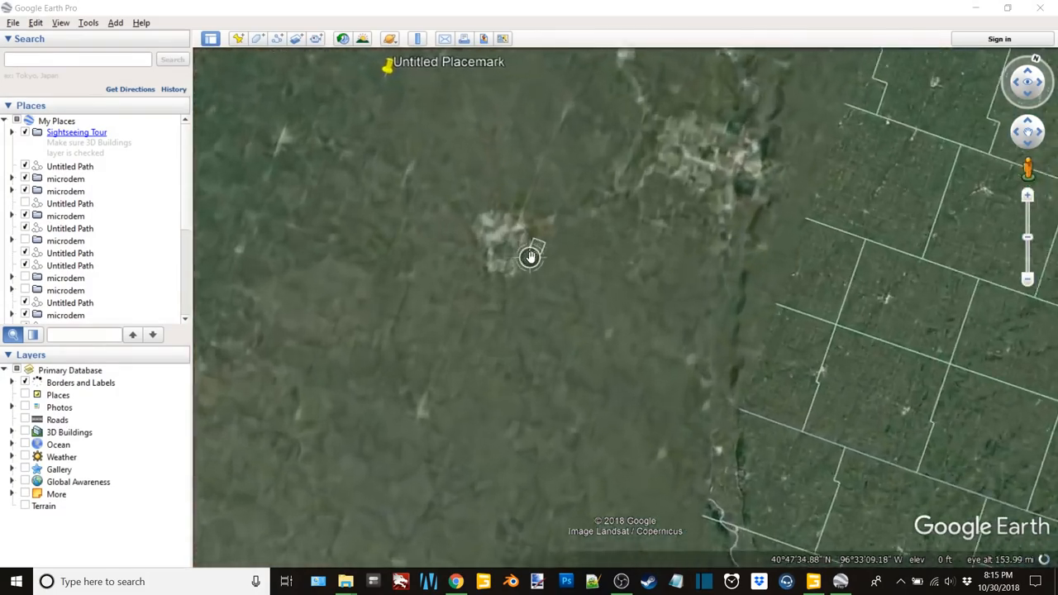
pyautogui.scroll(-3)
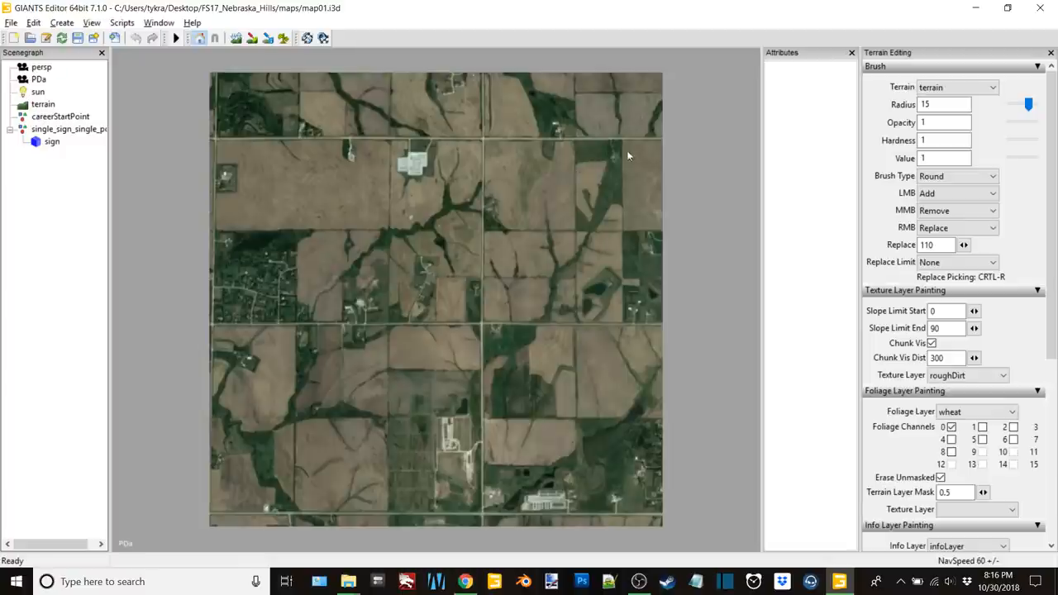
pyautogui.moveTo(426, 538)
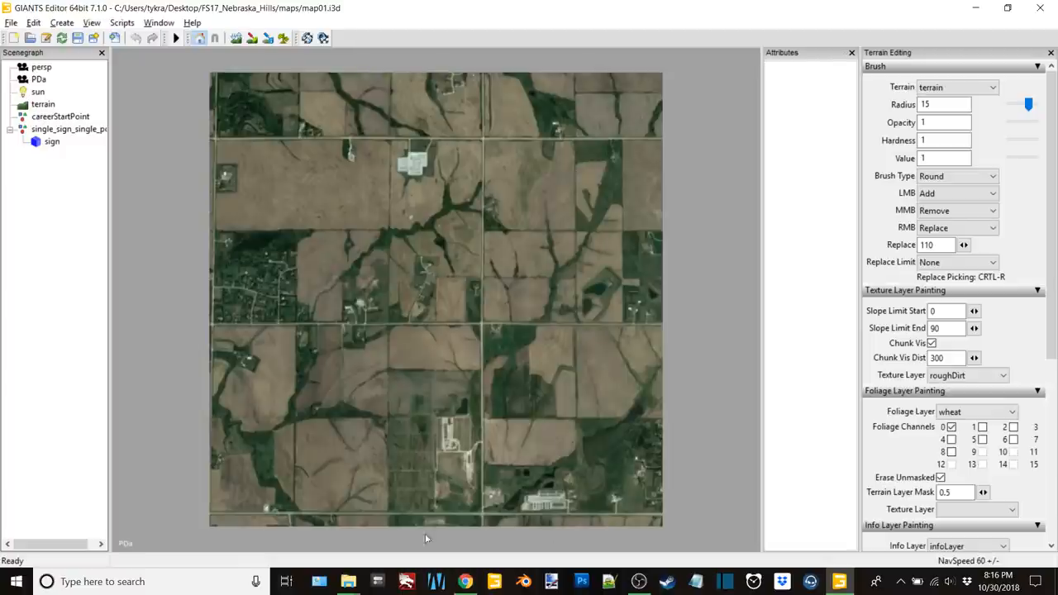
# Choose the persp camera from View > Camera instead of the PDa camera
pyautogui.click(84, 22)
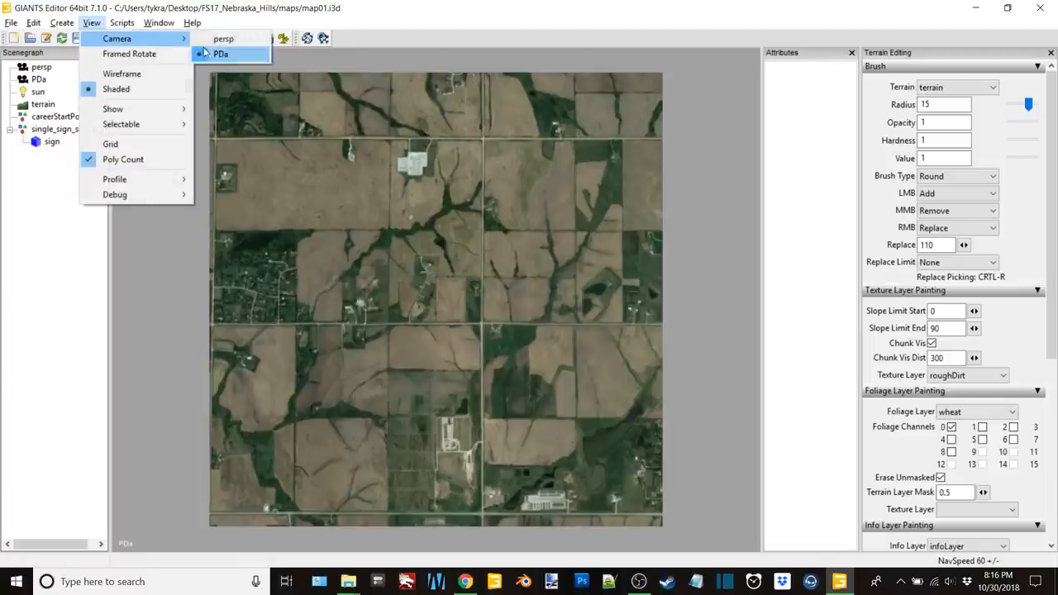
pyautogui.click(224, 37)
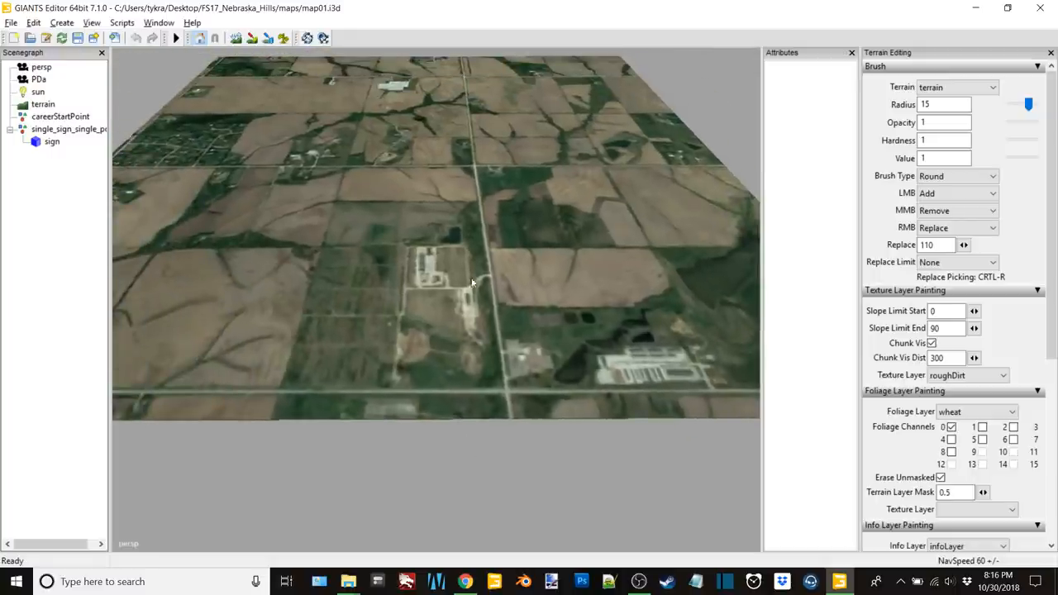
pyautogui.moveTo(482, 333)
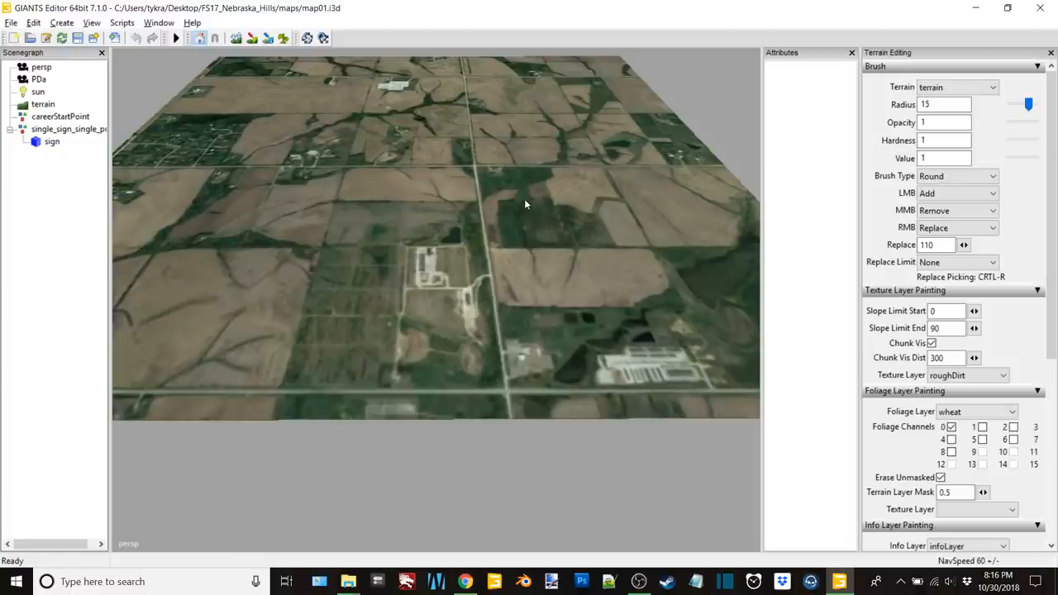
pyautogui.moveTo(724, 120)
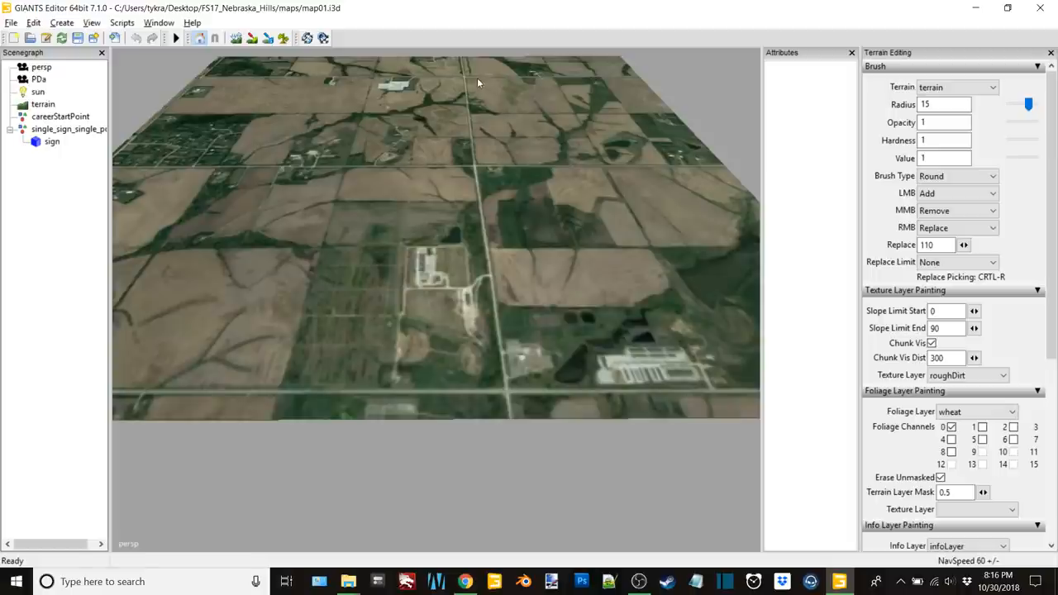
pyautogui.moveTo(472, 187)
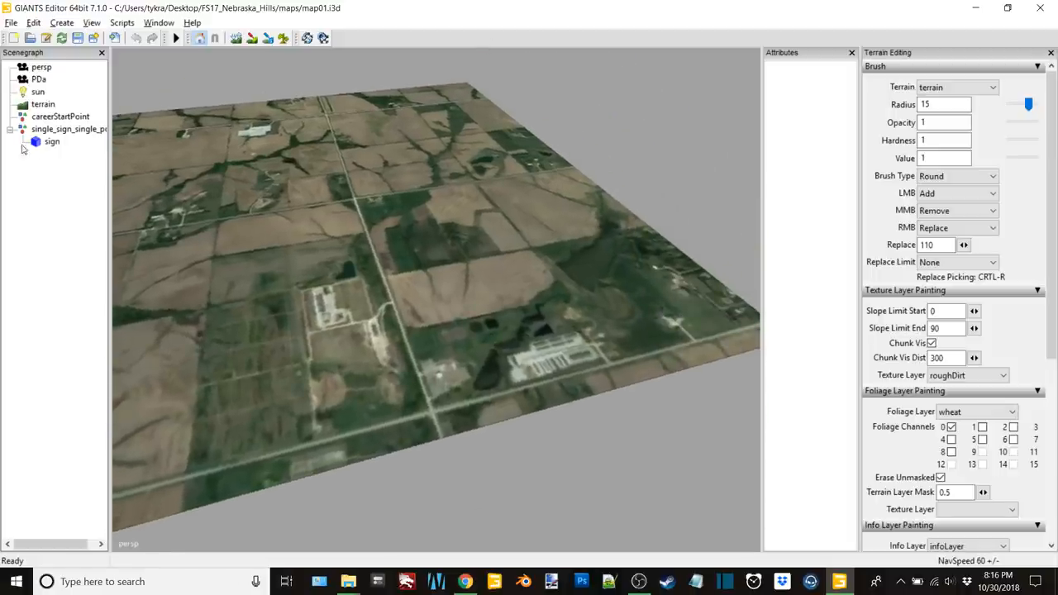
# Hide the sign node so the painted grass, dirt fields and roads show, and look over them
pyautogui.click(52, 142)
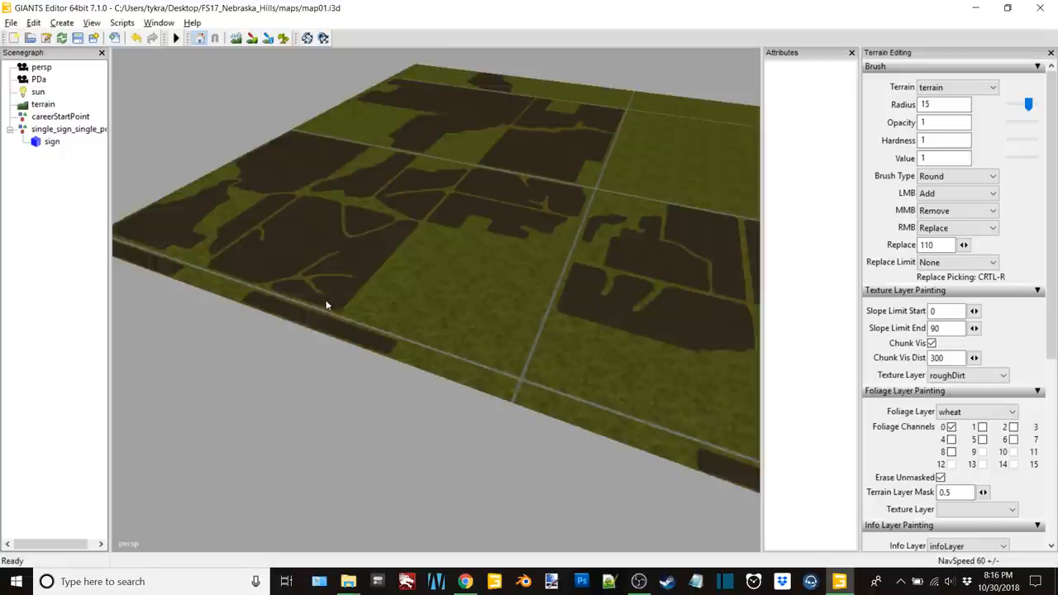
pyautogui.moveTo(326, 306); pyautogui.dragTo(207, 156)
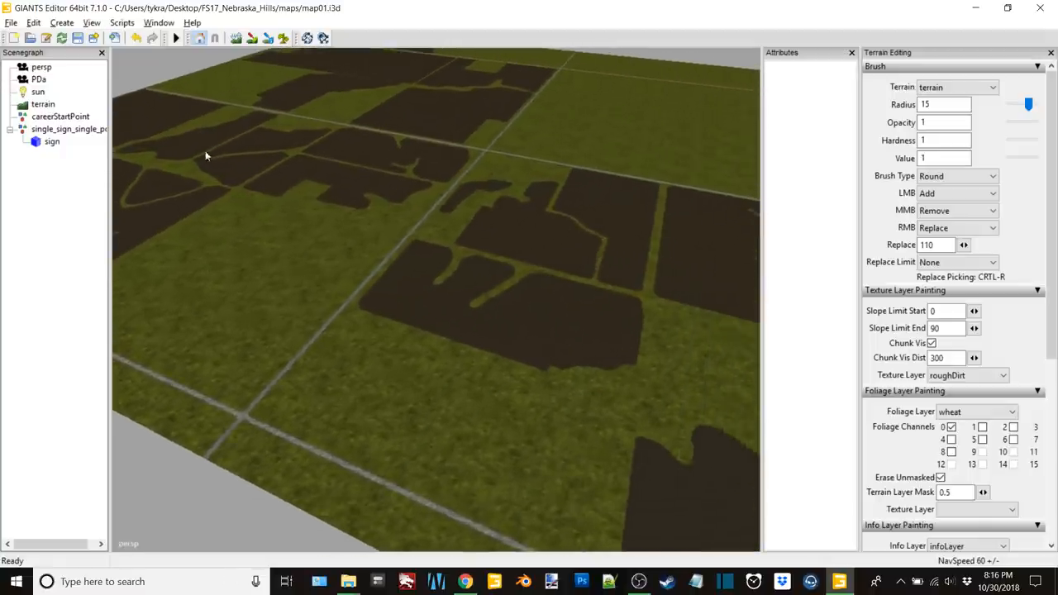
pyautogui.moveTo(207, 156); pyautogui.dragTo(535, 370)
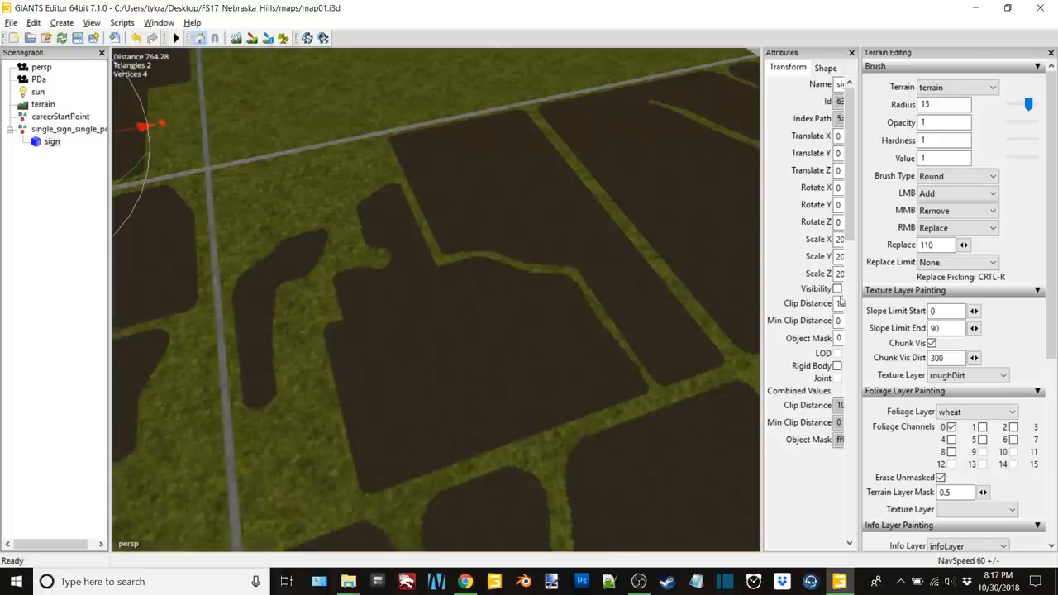
# Tick the sign object's Visibility checkbox so the satellite overlay covers the terrain again
pyautogui.click(837, 289)
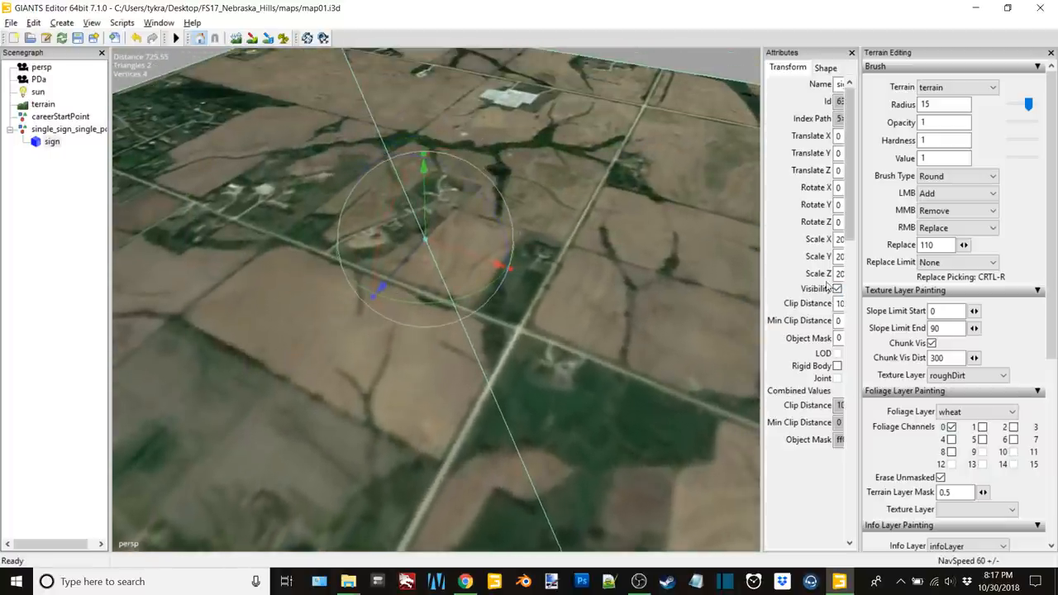
pyautogui.click(836, 289)
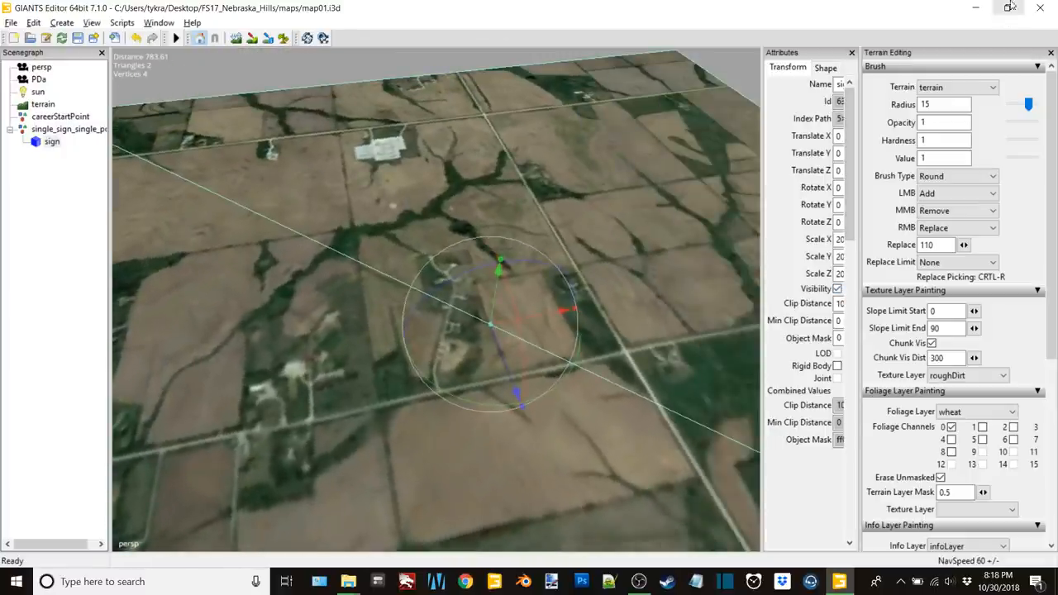
# Minimize the editor and overwrite map01_dem.png in the map01 folder with the Desktop copy
pyautogui.click(1037, 9)
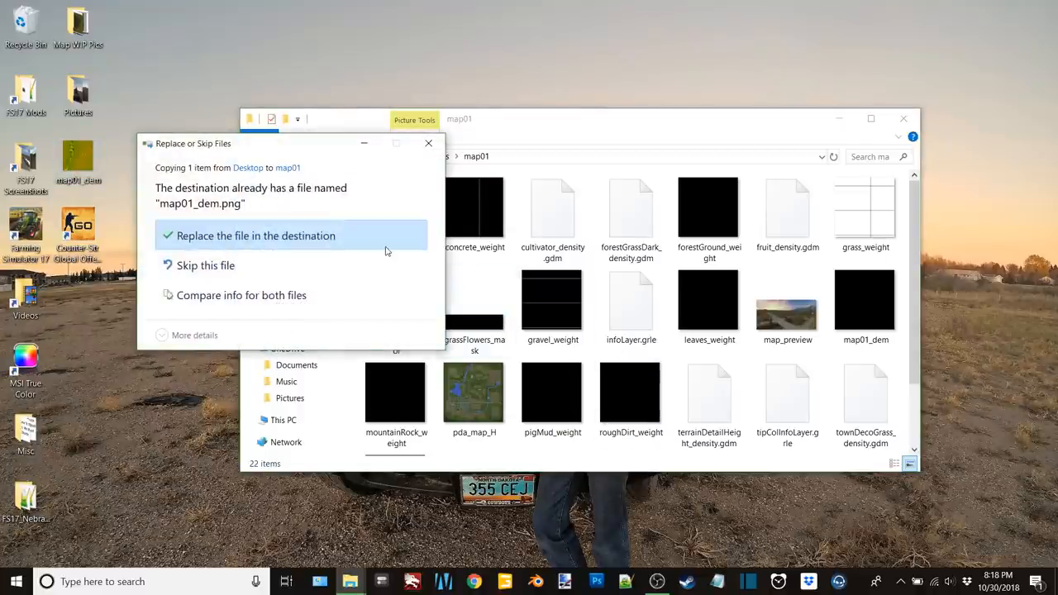
pyautogui.click(256, 236)
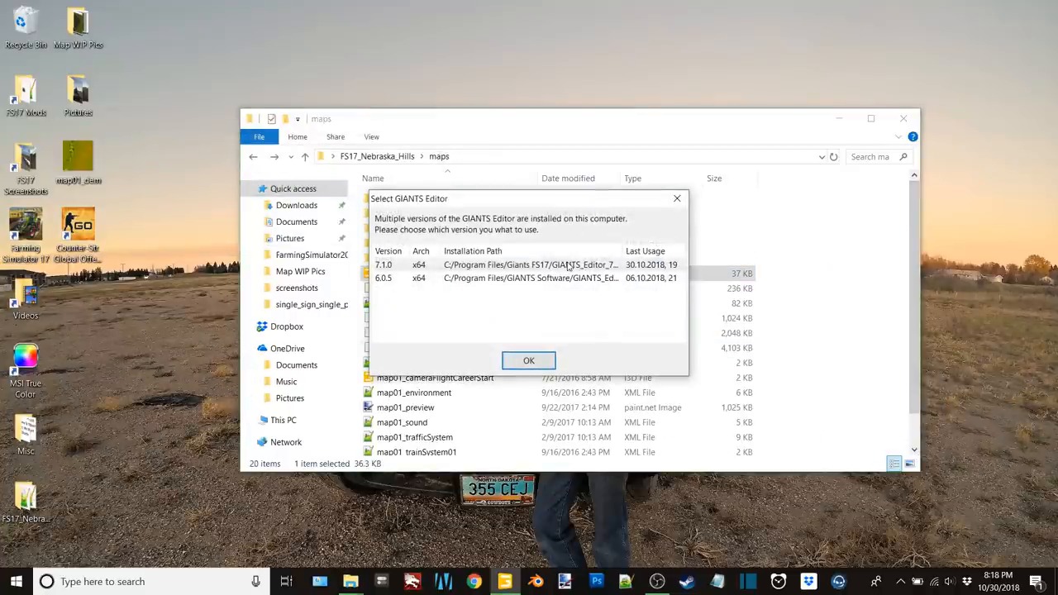
# Pick editor version 7.1.0 and confirm to load map01.i3d
pyautogui.click(528, 360)
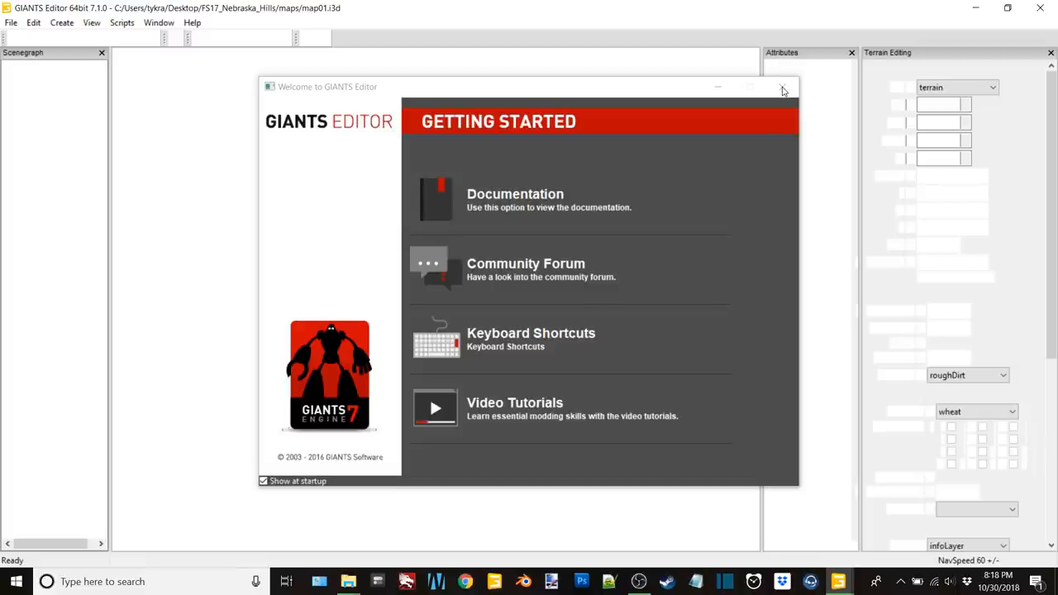
pyautogui.click(782, 89)
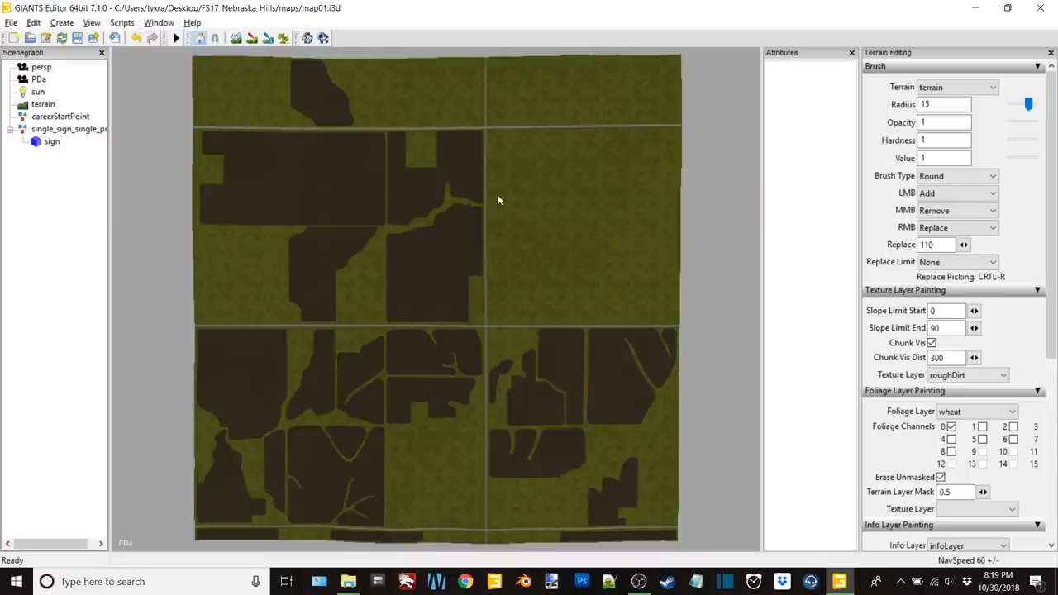
pyautogui.moveTo(373, 465)
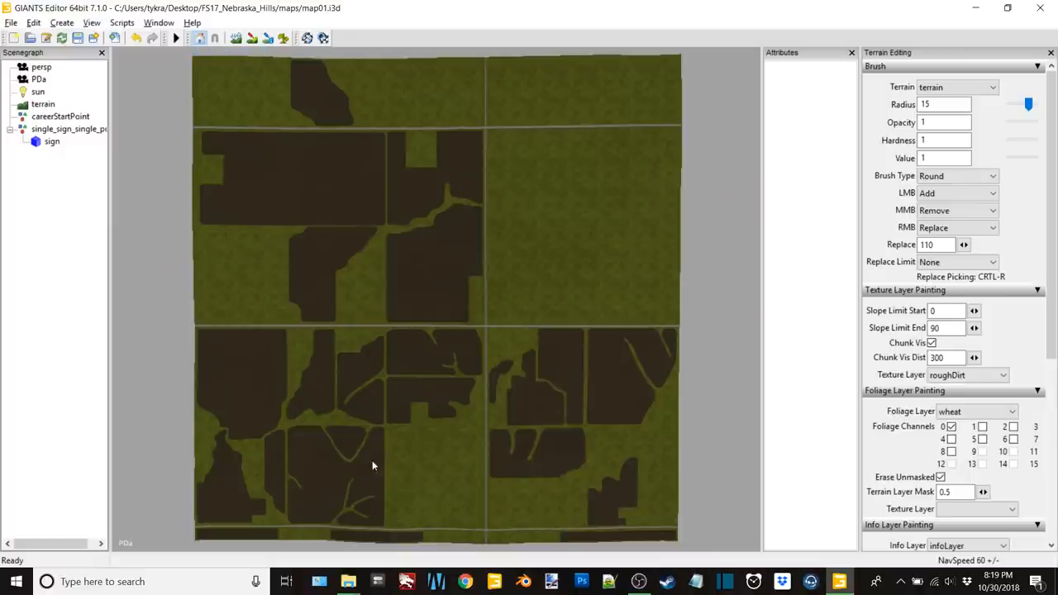
pyautogui.moveTo(360, 541)
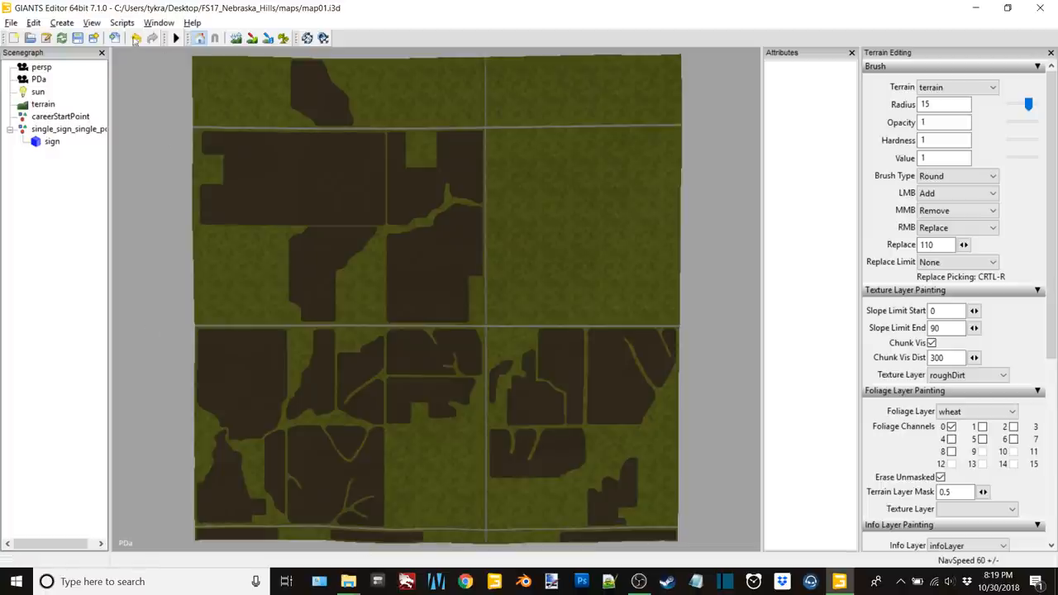
# Browse the Scripts menu and then the View menu over the top-down field map
pyautogui.click(123, 22)
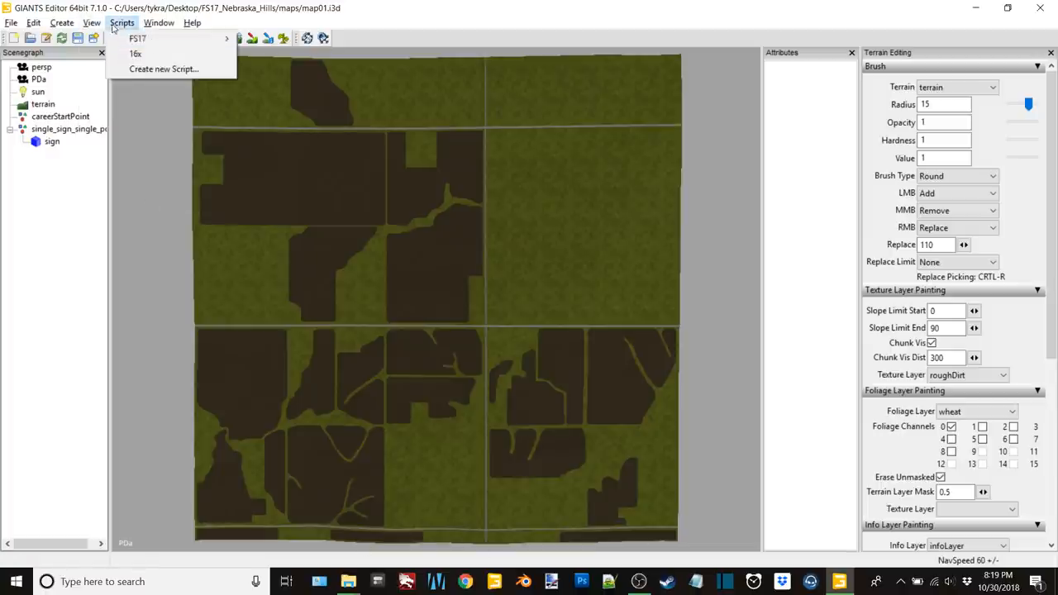
pyautogui.click(95, 22)
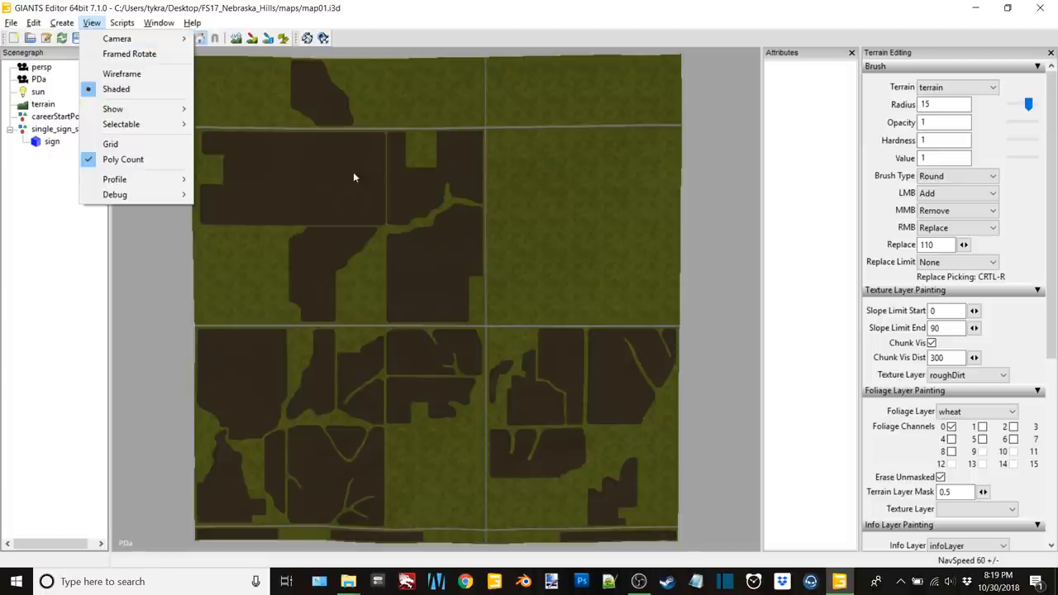
pyautogui.moveTo(120, 39)
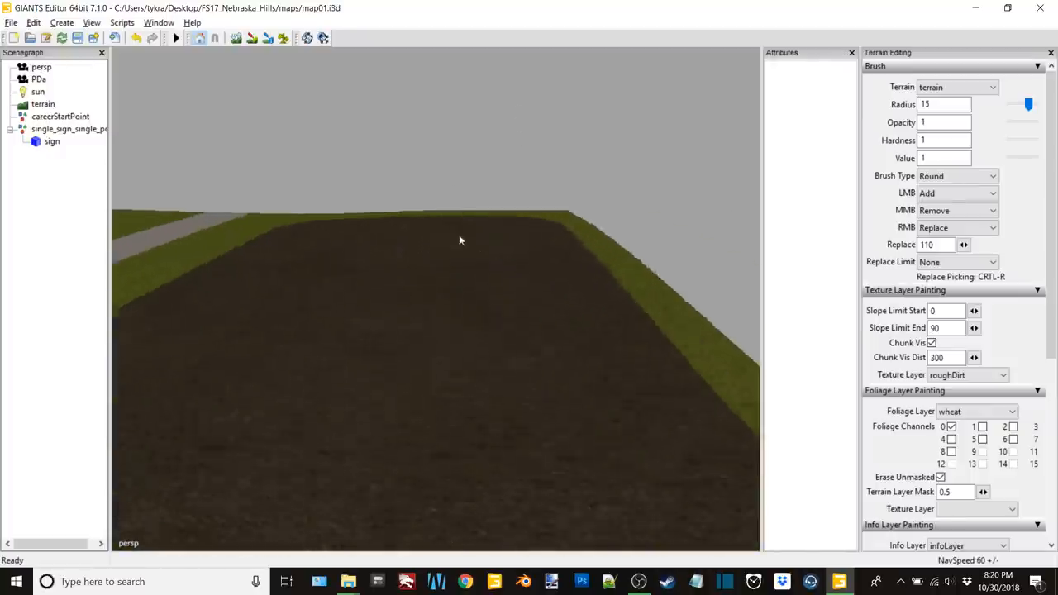
pyautogui.moveTo(460, 240); pyautogui.dragTo(557, 149)
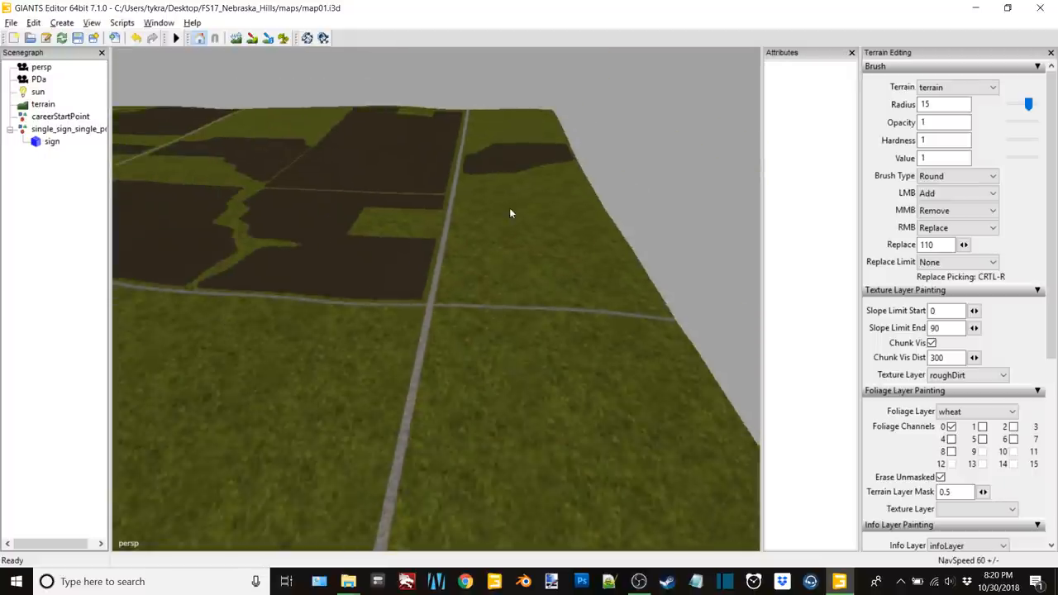
pyautogui.moveTo(510, 213); pyautogui.dragTo(407, 207)
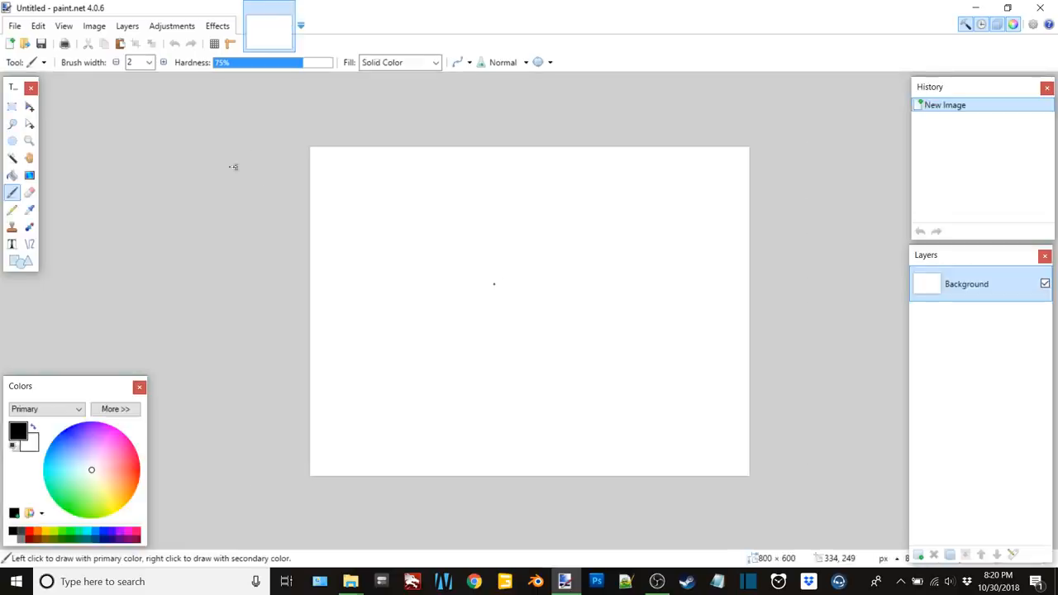
# Close the blacked-out map01_dem.png and save it, confirming the Save Configuration dialog
pyautogui.click(12, 26)
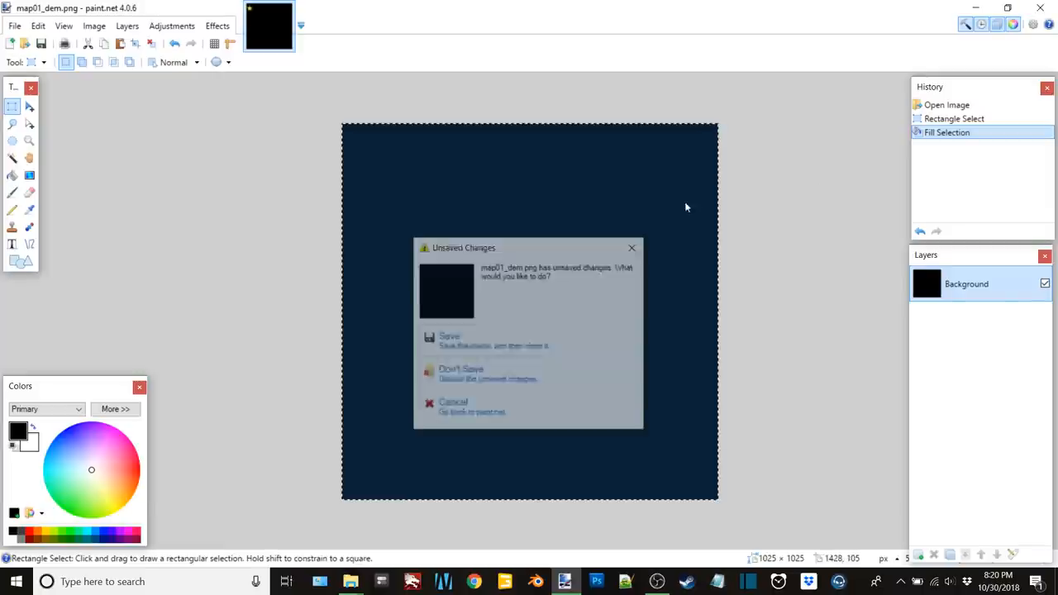
pyautogui.click(449, 336)
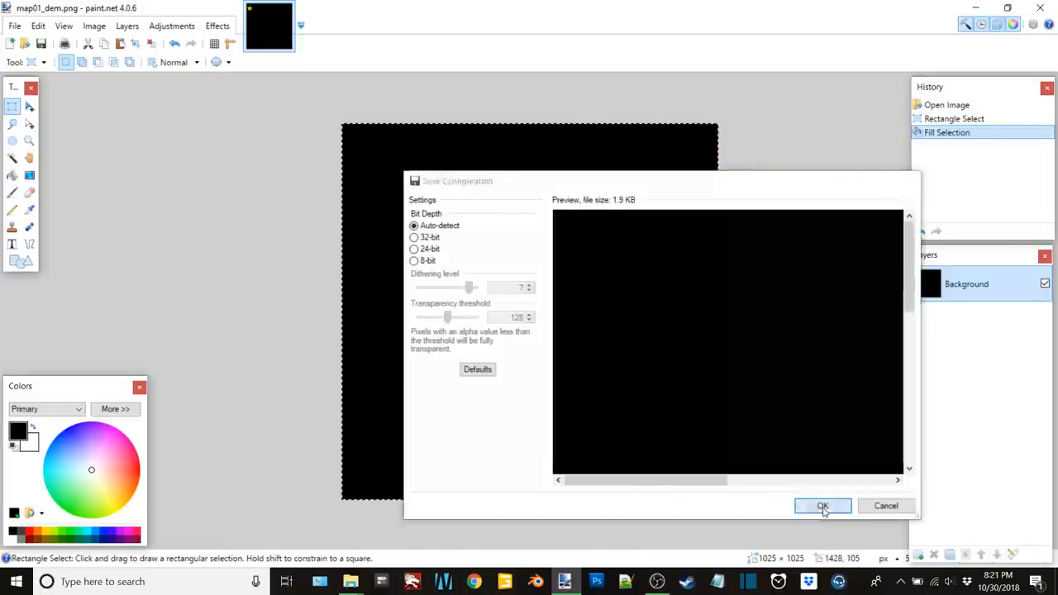
pyautogui.click(822, 506)
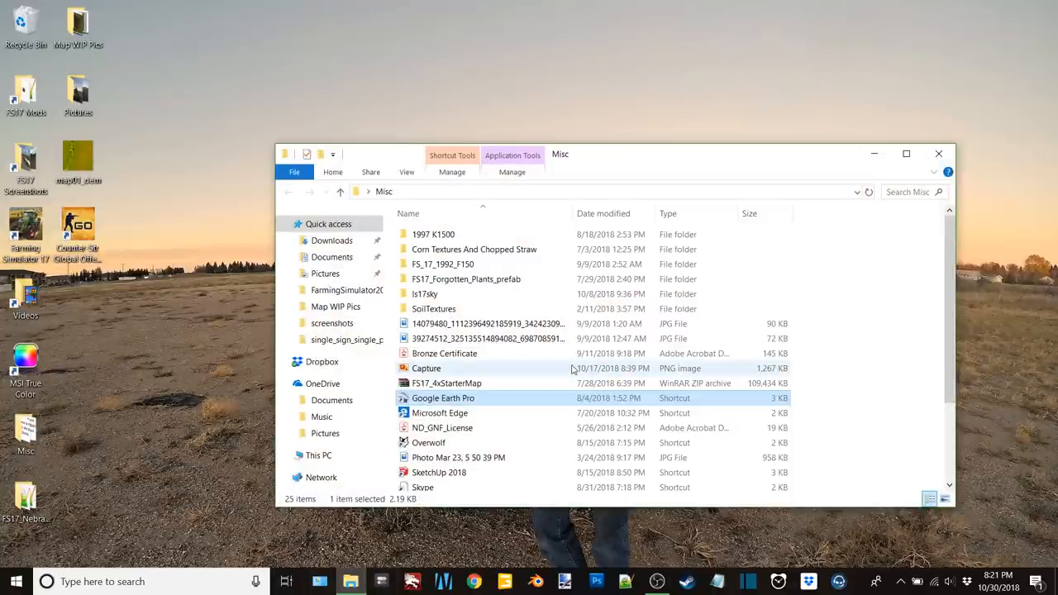
# Bring the OBS Studio window to the front from the taskbar
pyautogui.click(938, 153)
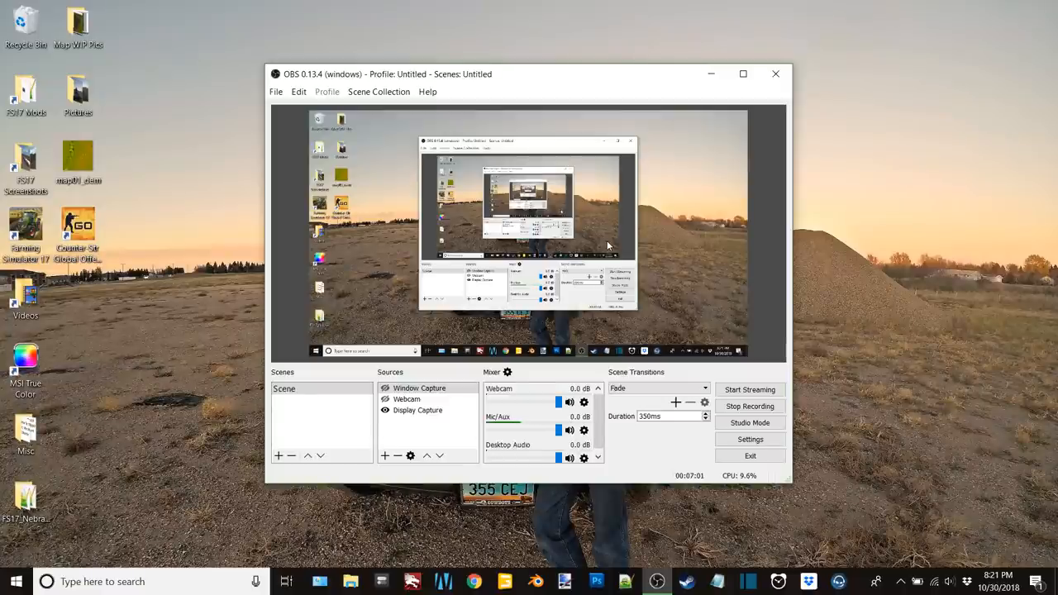
pyautogui.moveTo(647, 241)
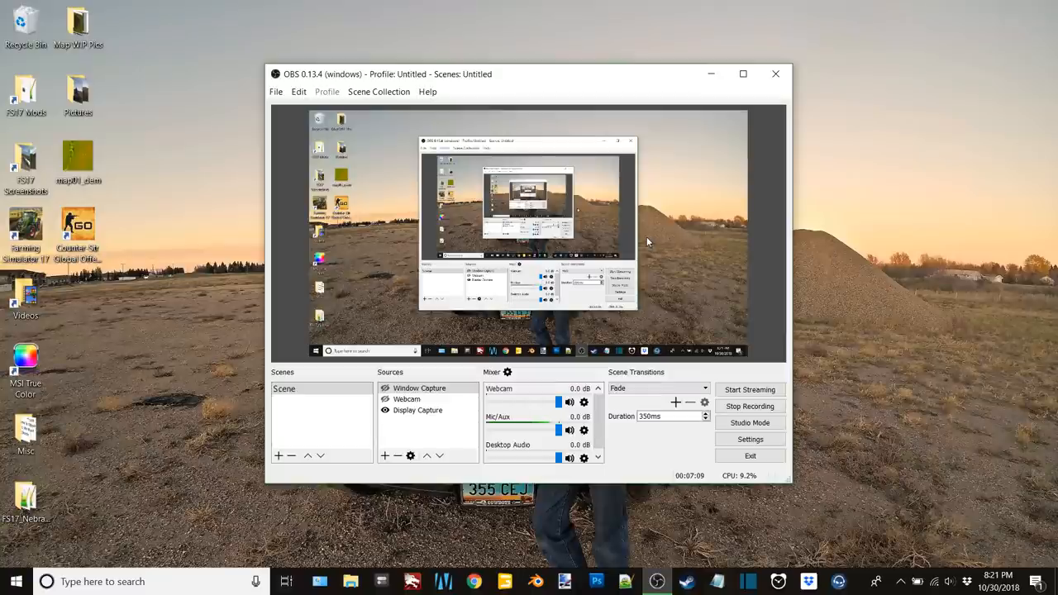
pyautogui.moveTo(632, 249)
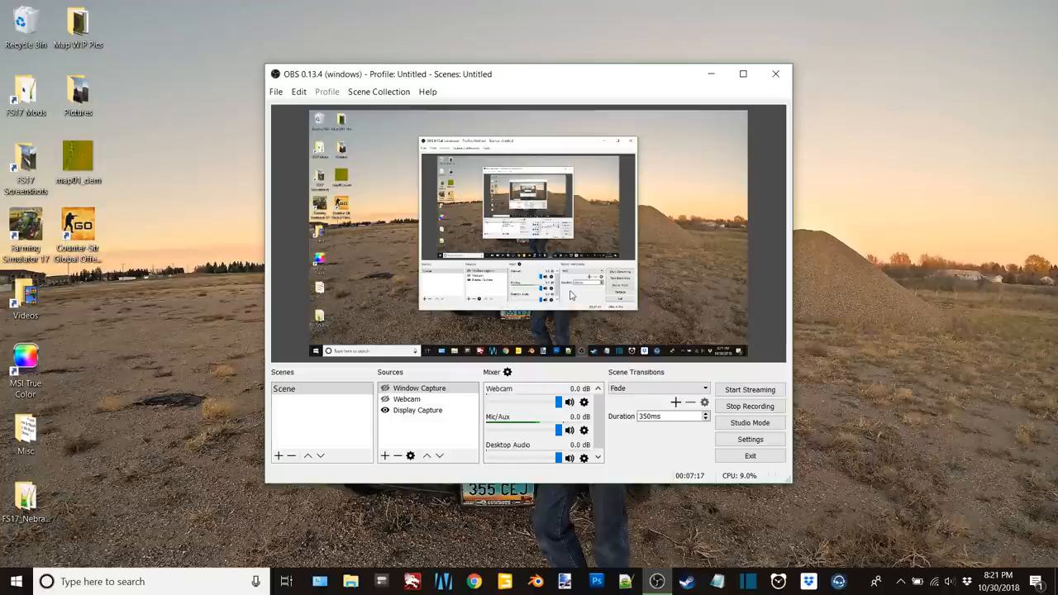
pyautogui.moveTo(607, 244)
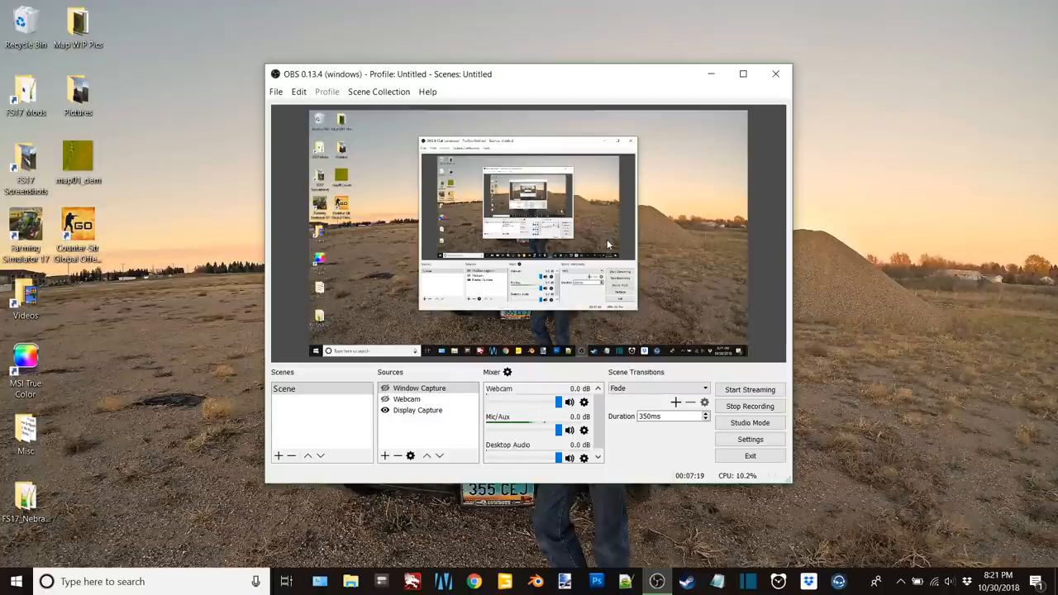
pyautogui.moveTo(672, 204)
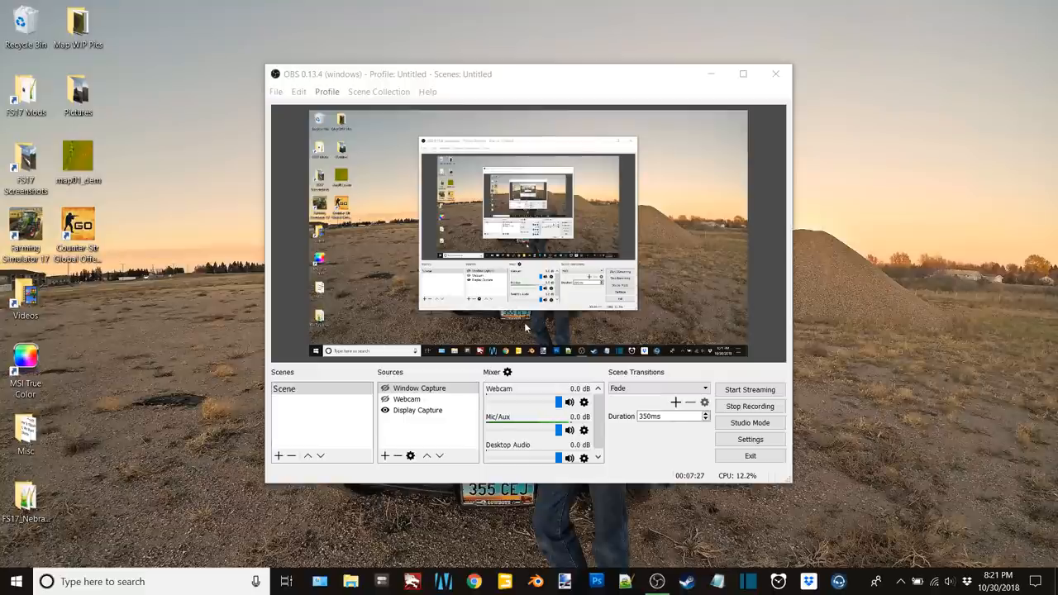
pyautogui.moveTo(434, 308)
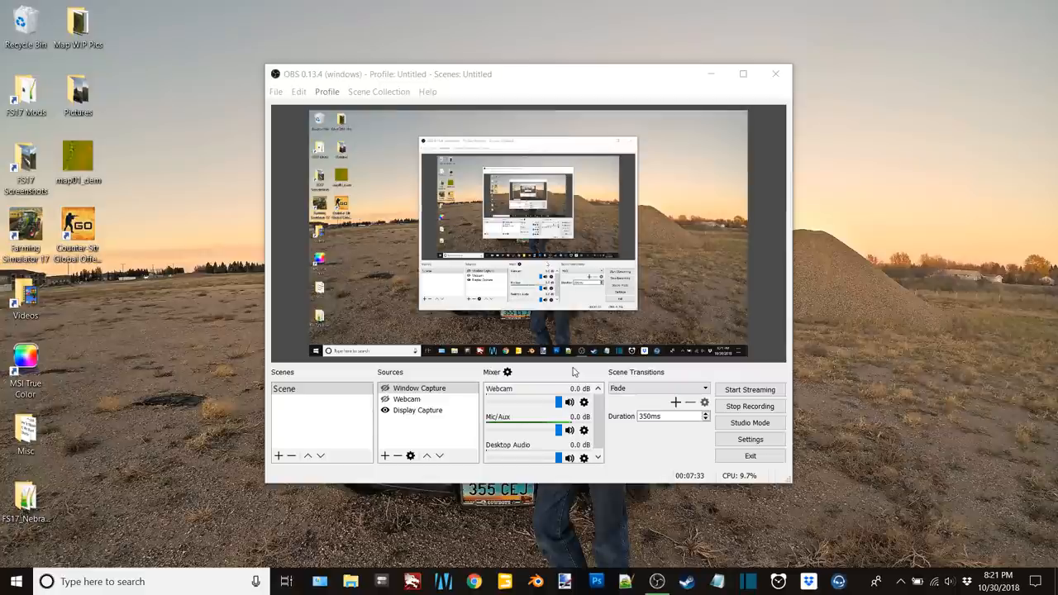
pyautogui.moveTo(592, 371)
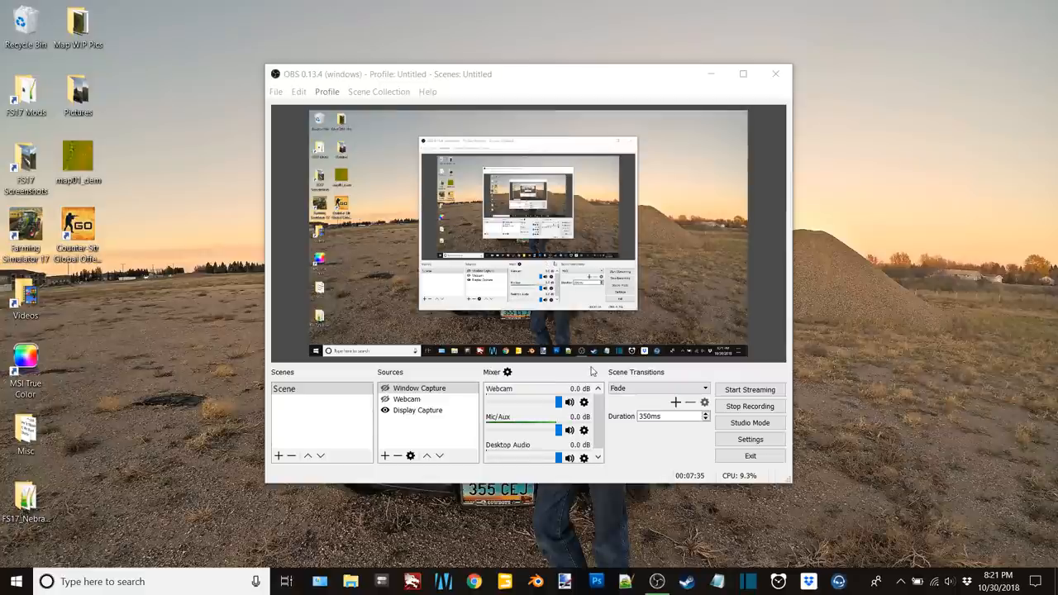